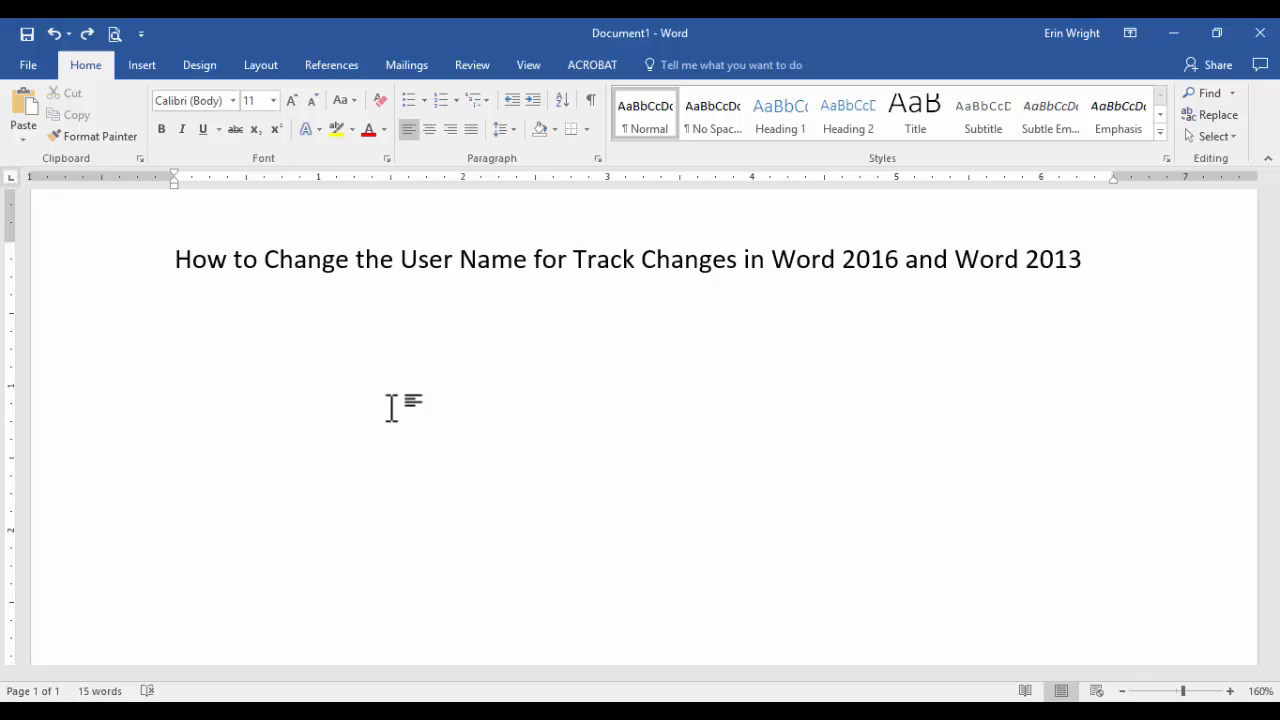
Step: Paste the Important Note paragraph beneath the title heading
left_click(176, 308)
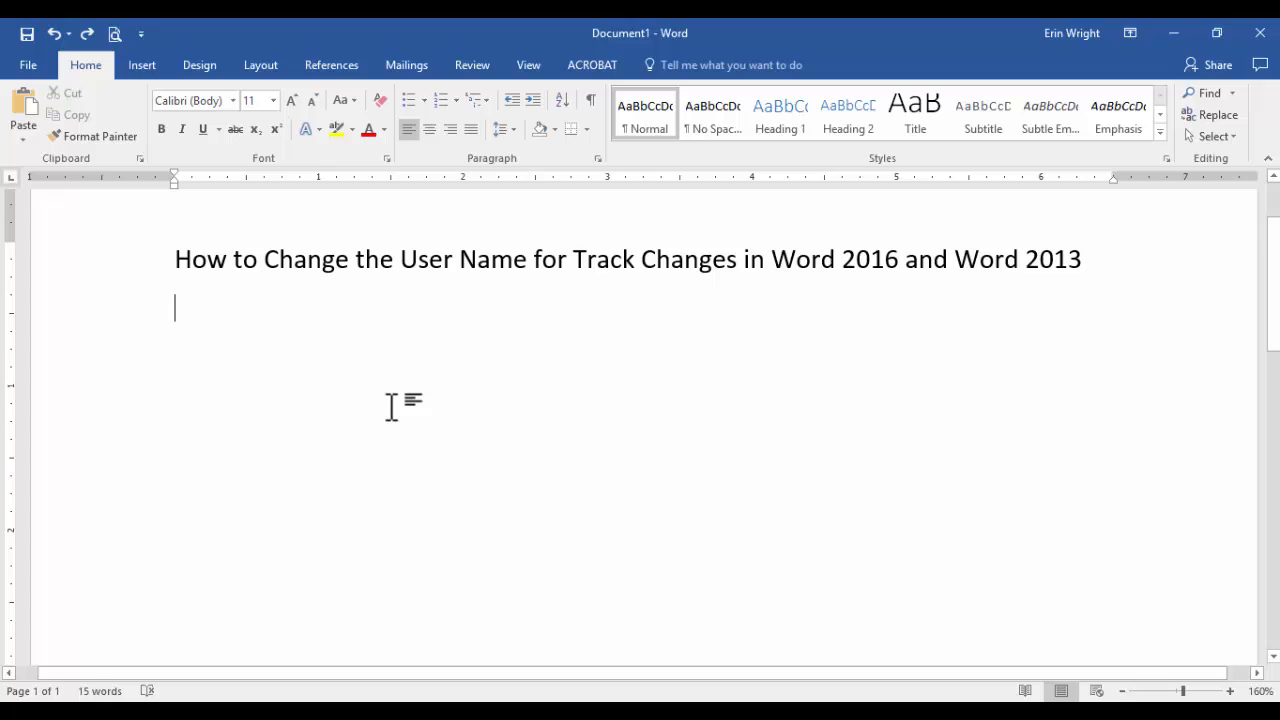
key("ctrl+v")
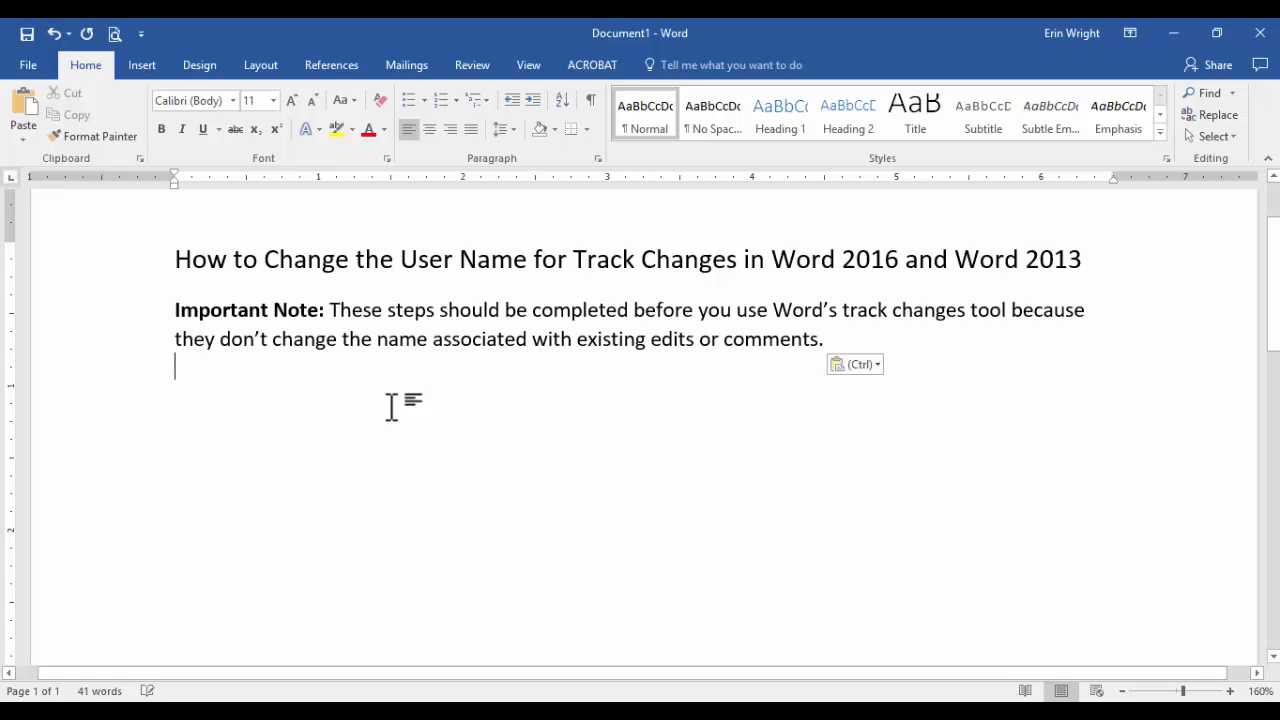
mouse_move(388, 418)
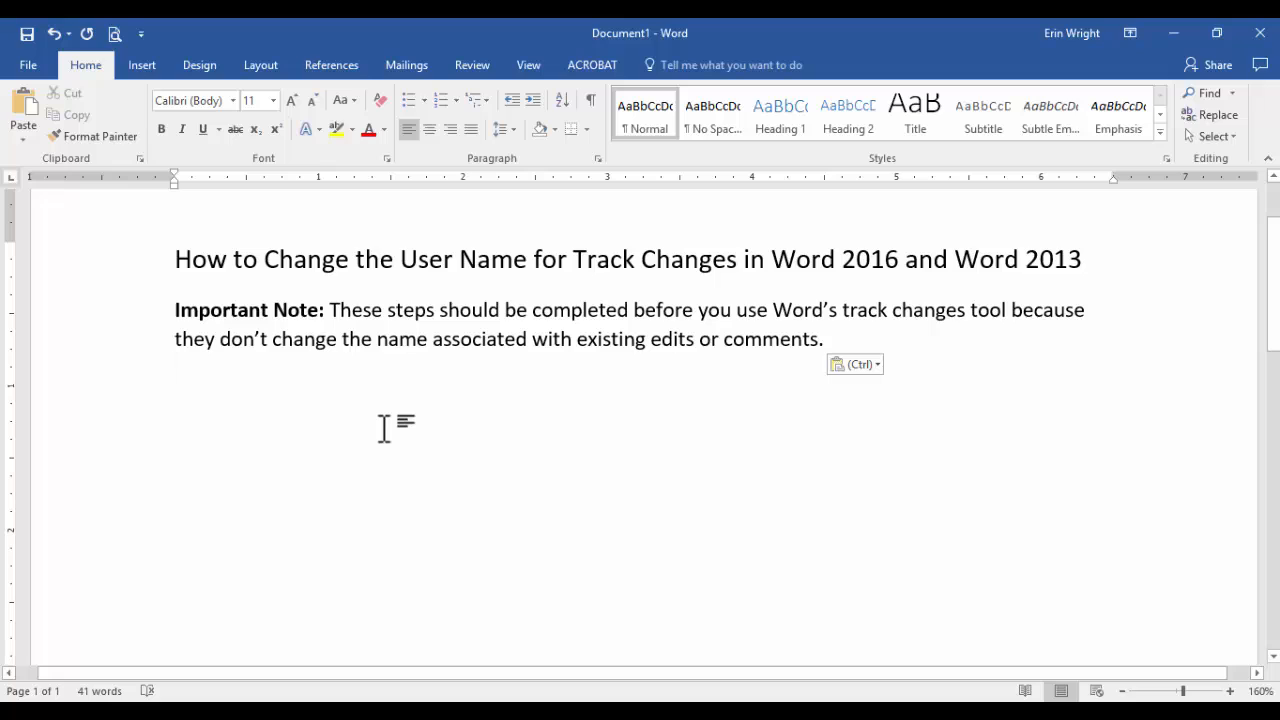
left_click(176, 368)
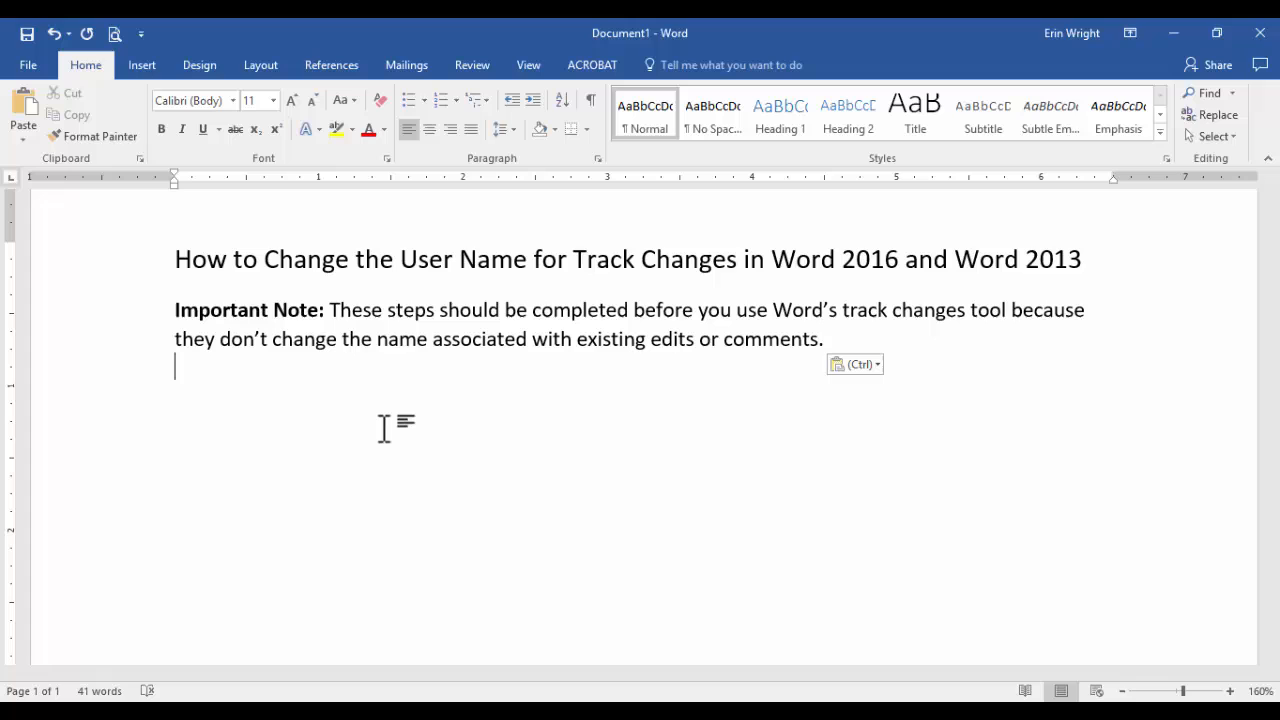
mouse_move(460, 228)
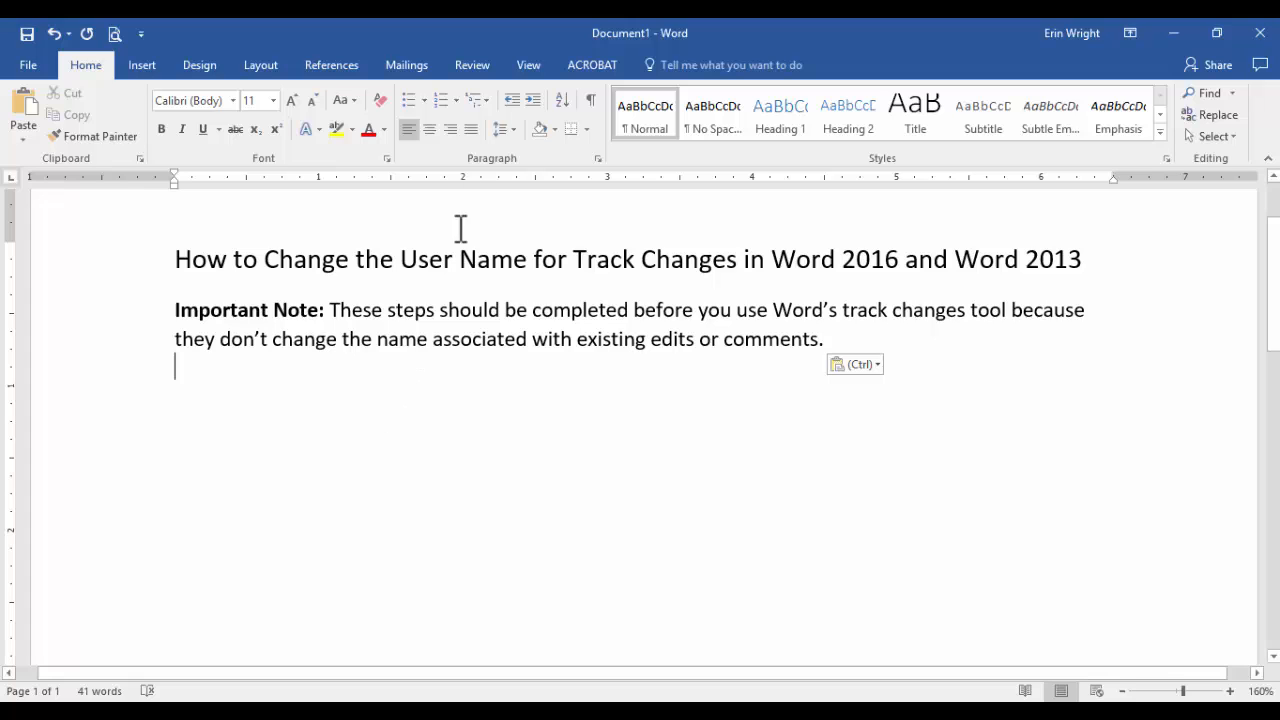
Step: Show Track Changes Options from the Review ribbon's Tracking group
left_click(472, 64)
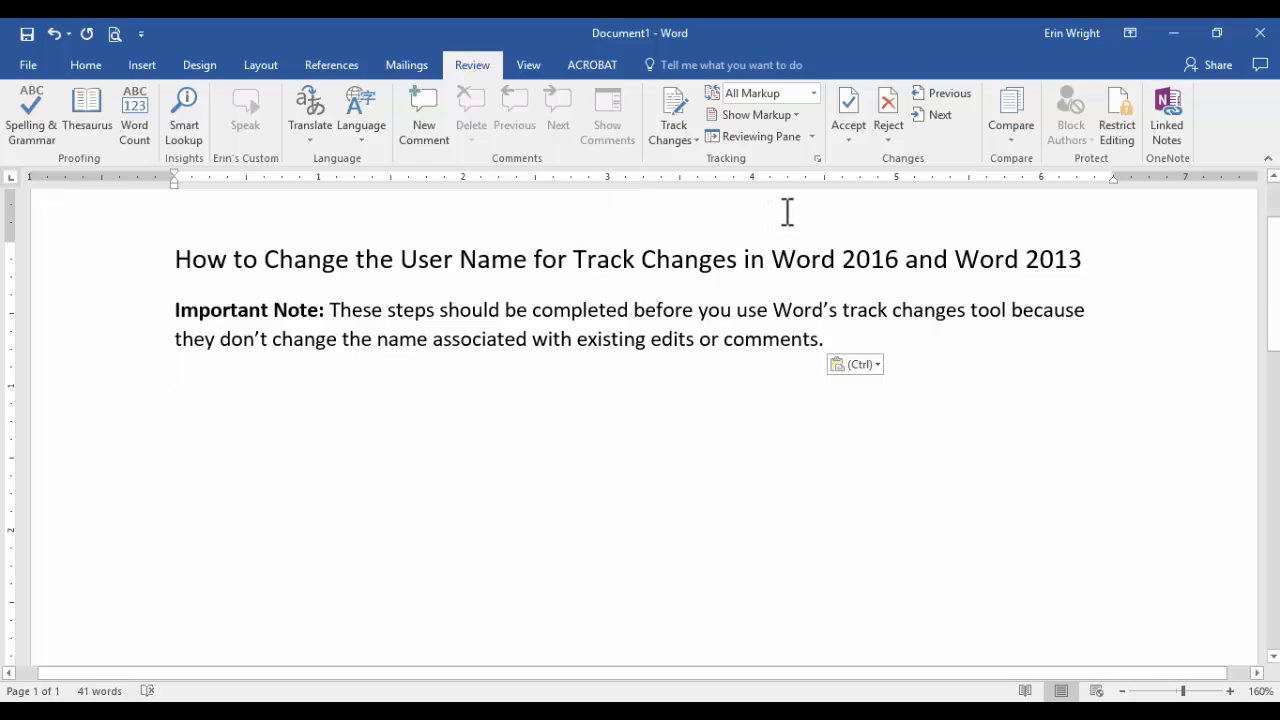
mouse_move(792, 210)
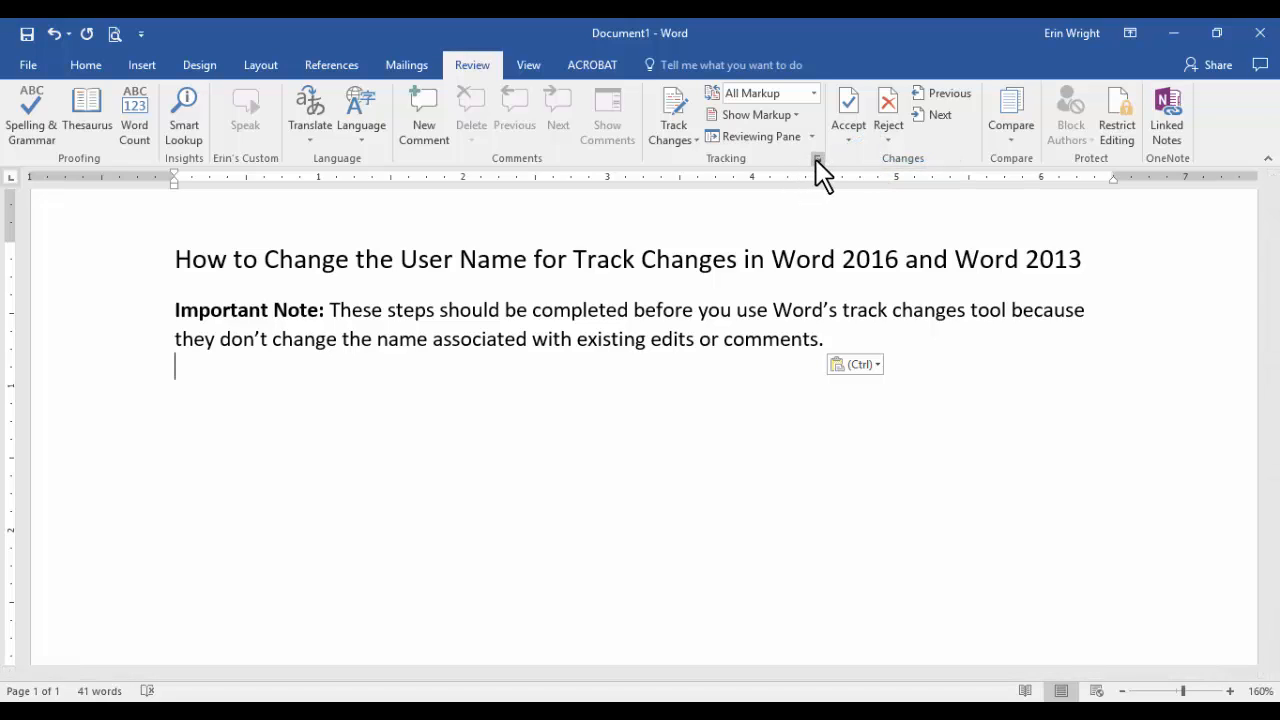
left_click(816, 158)
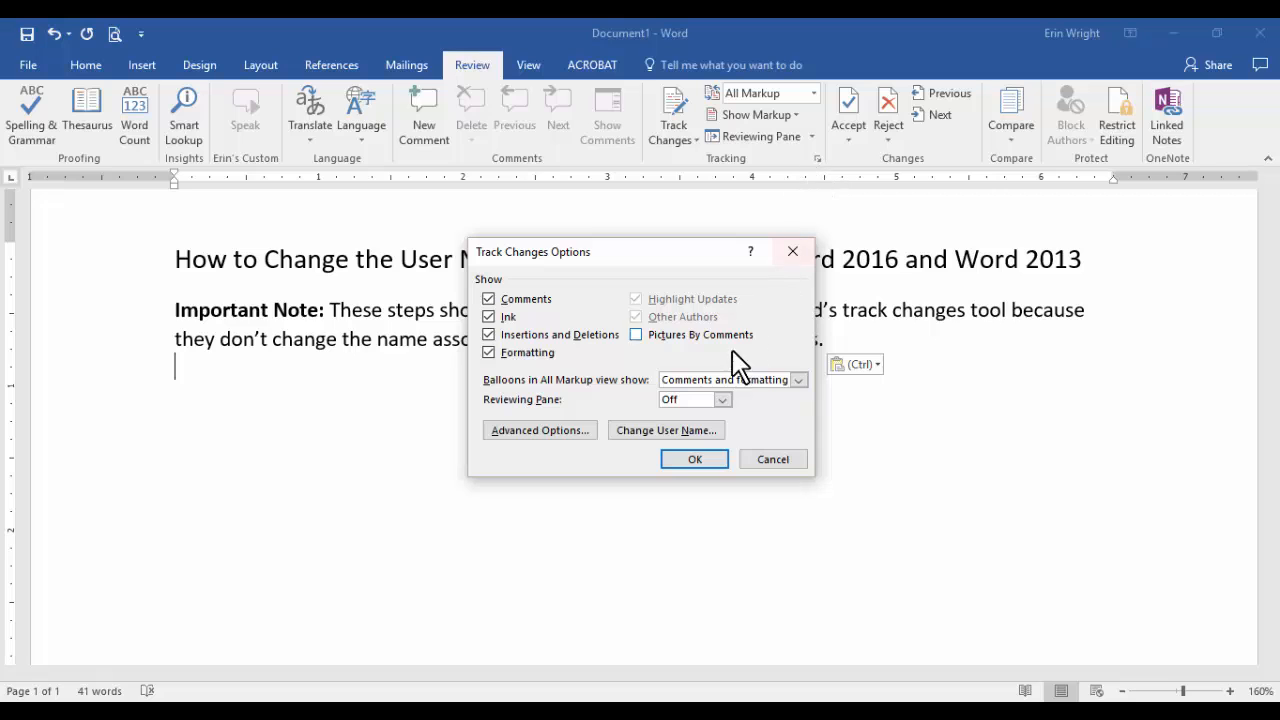
Step: Change the Word user name to 007 with initials JB and confirm
left_click(666, 430)
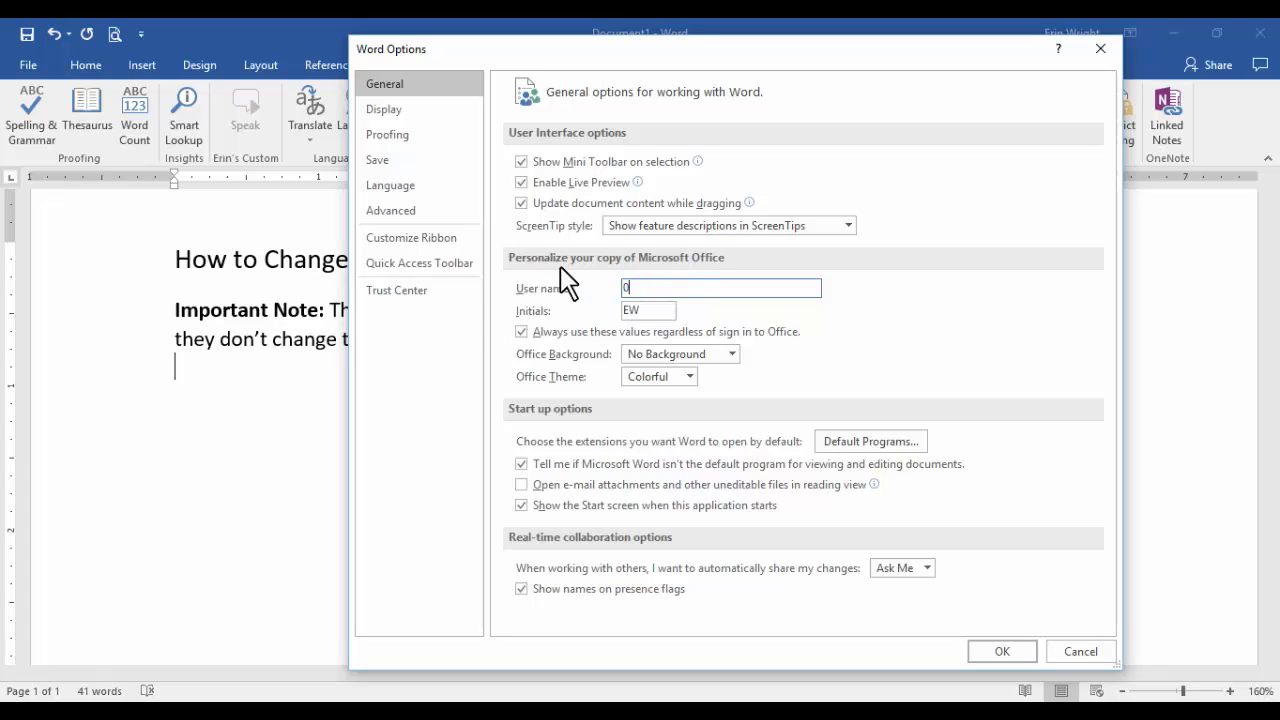
type("07")
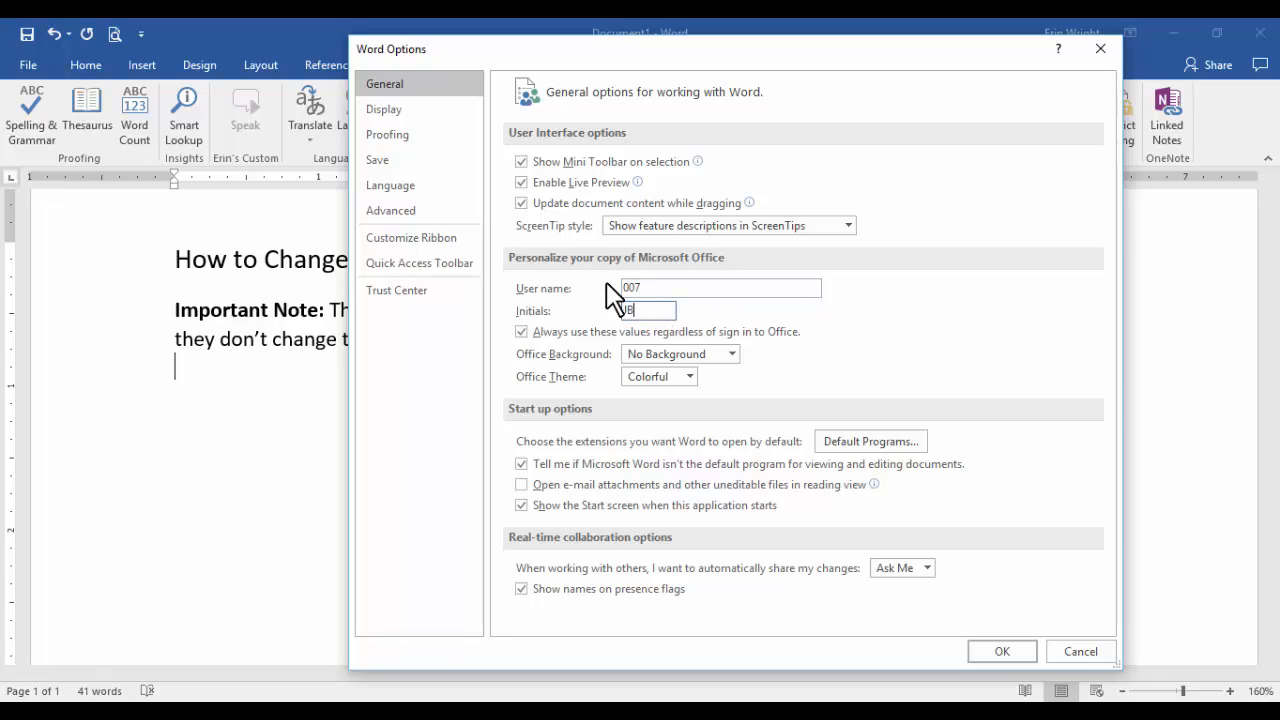
type("JB")
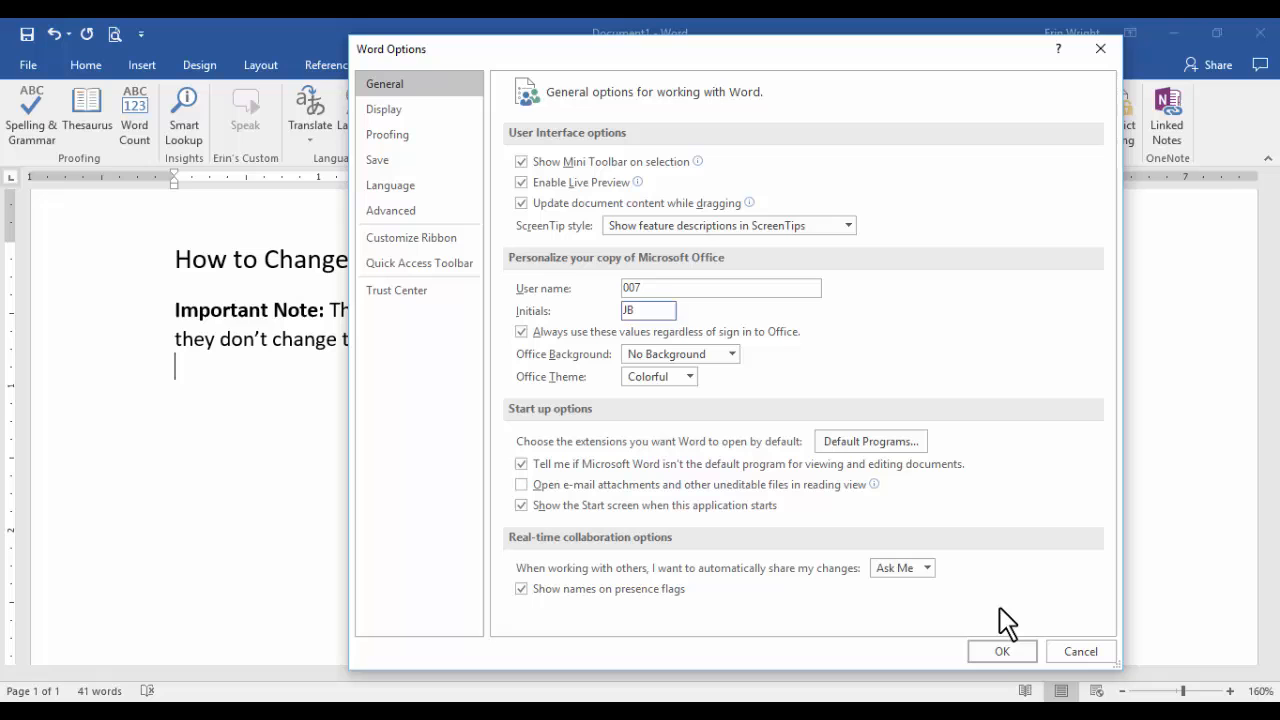
left_click(1000, 652)
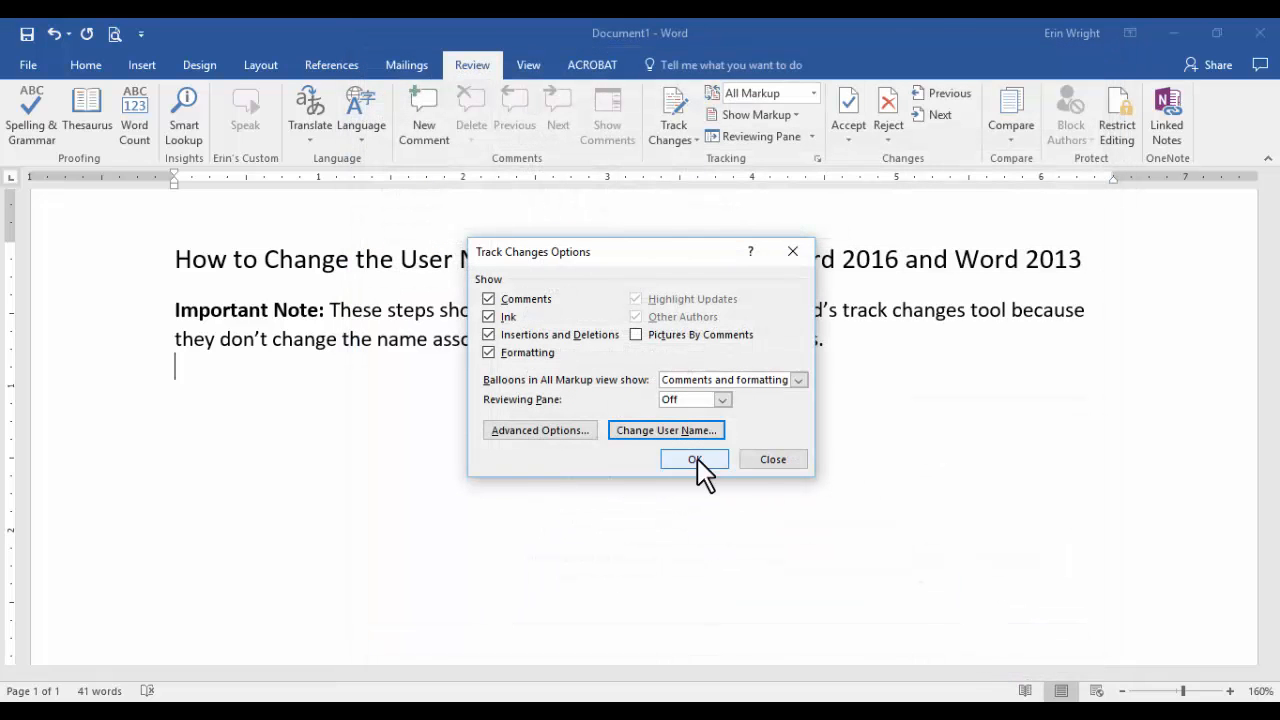
Step: Add a new comment on the selected title line, attributed to 007
left_click(694, 458)
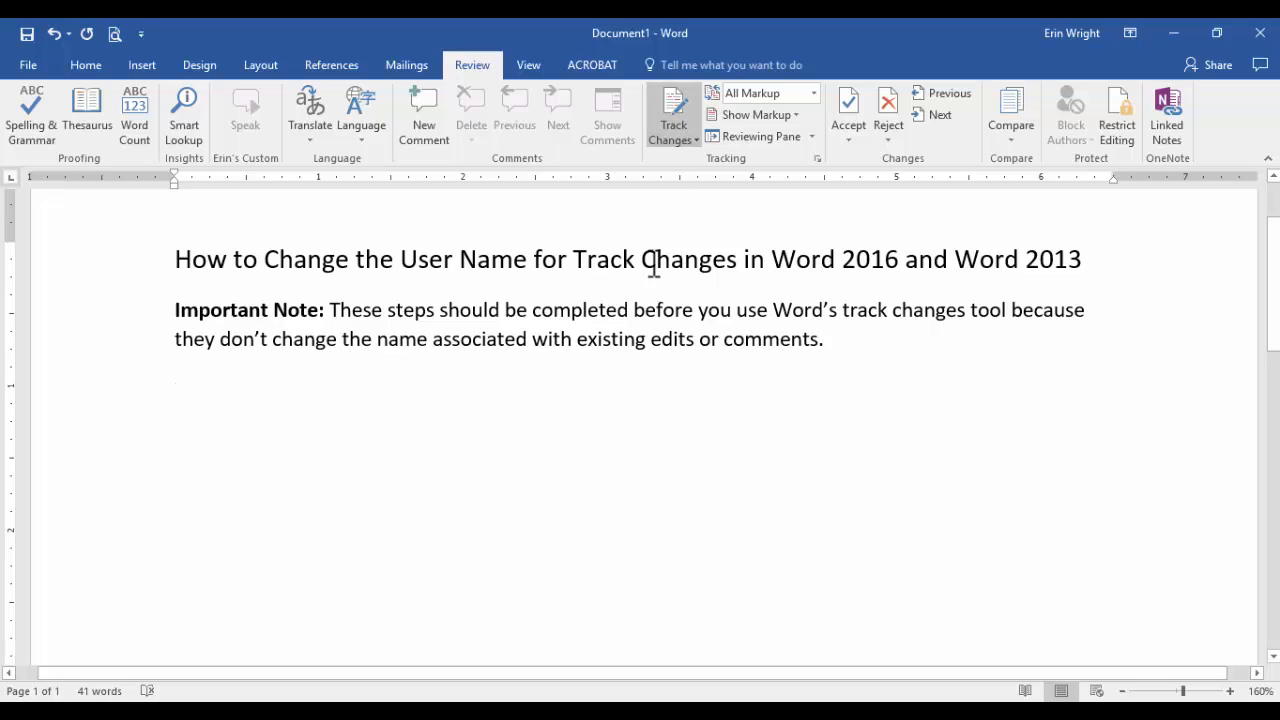
triple_click(628, 258)
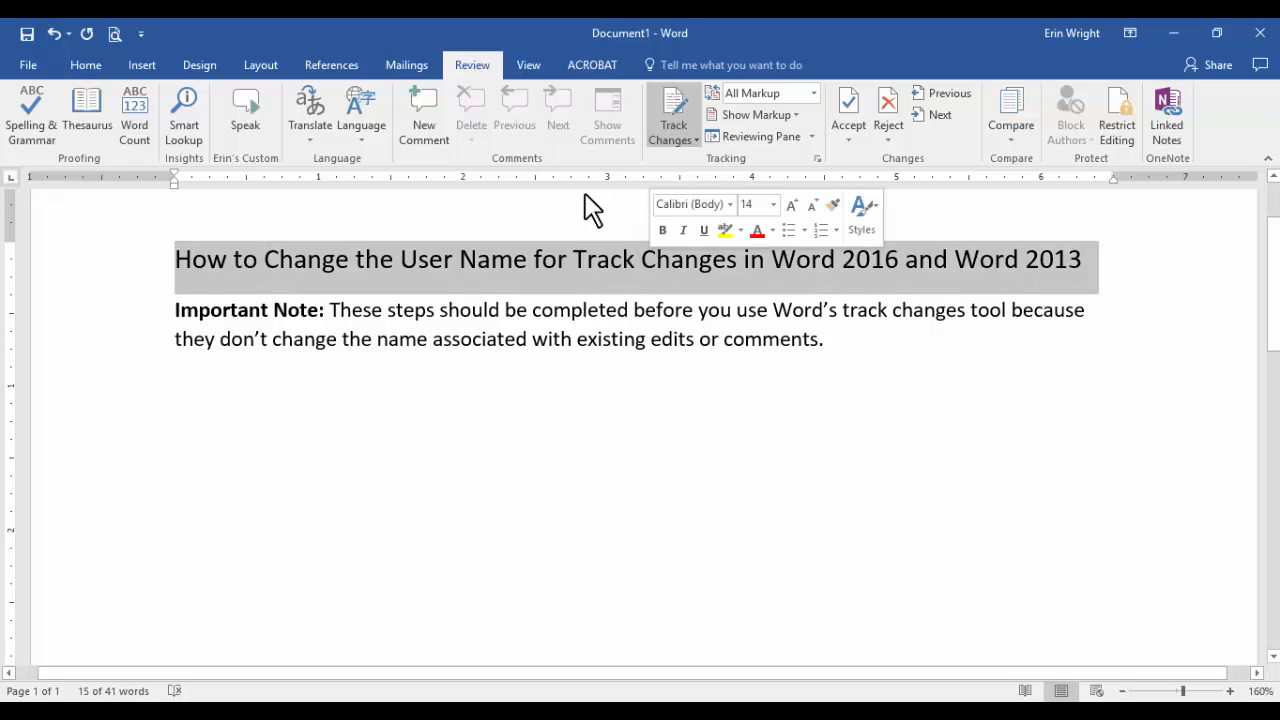
left_click(424, 114)
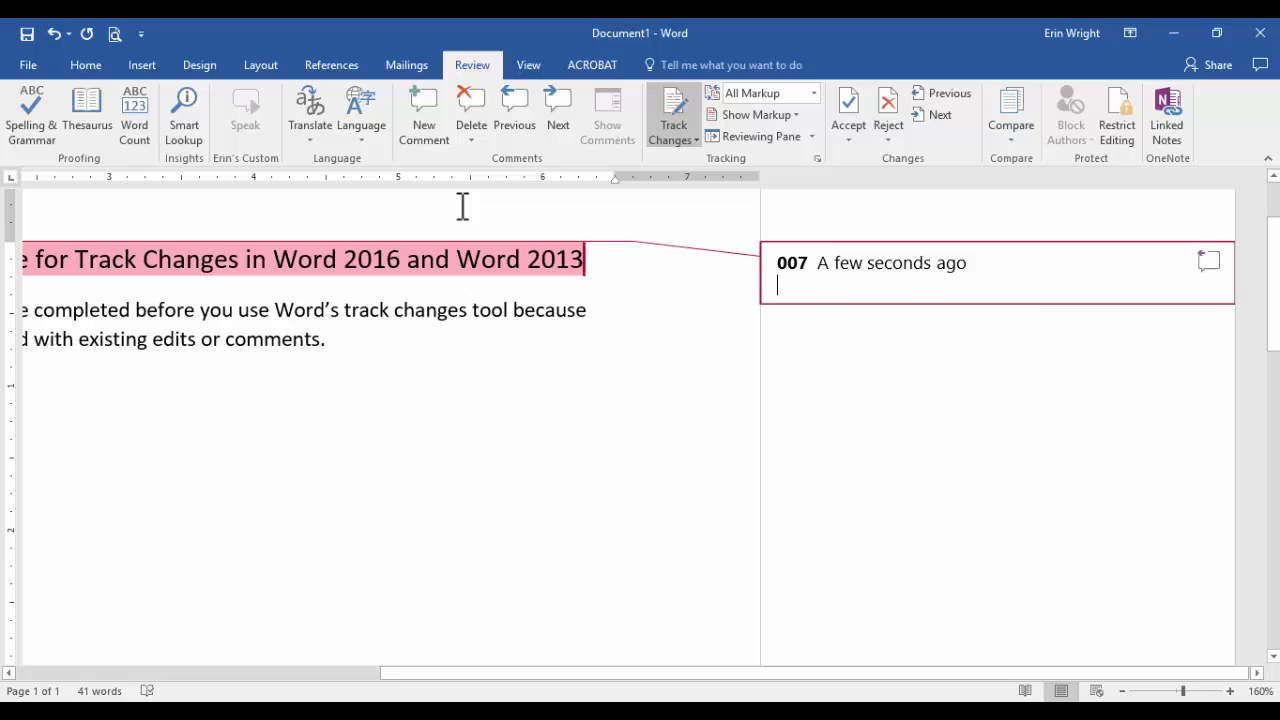